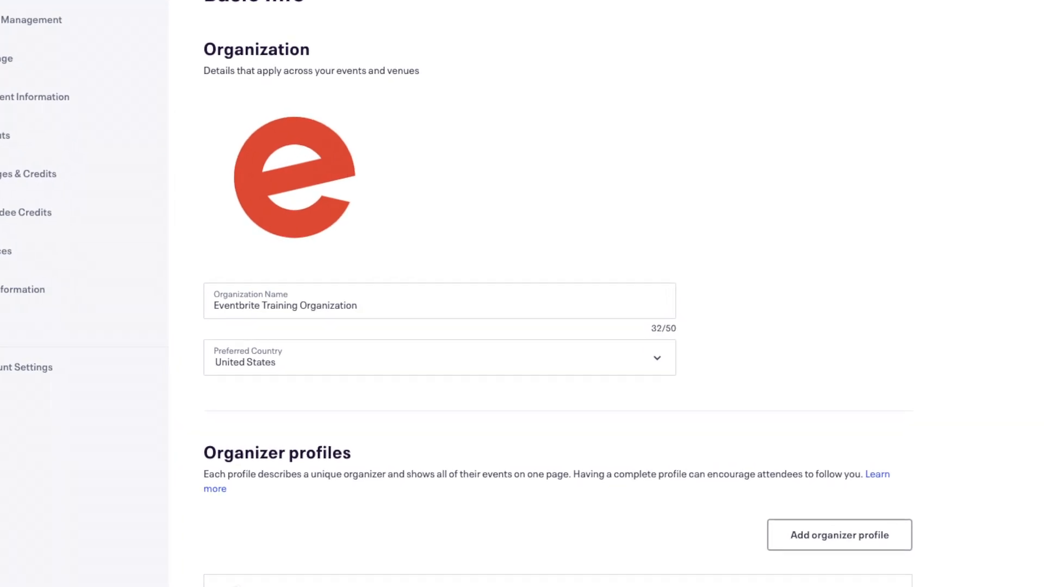
Reach the Eventbrite sign-up or log-in form with an email address entered.
scroll(down, 3)
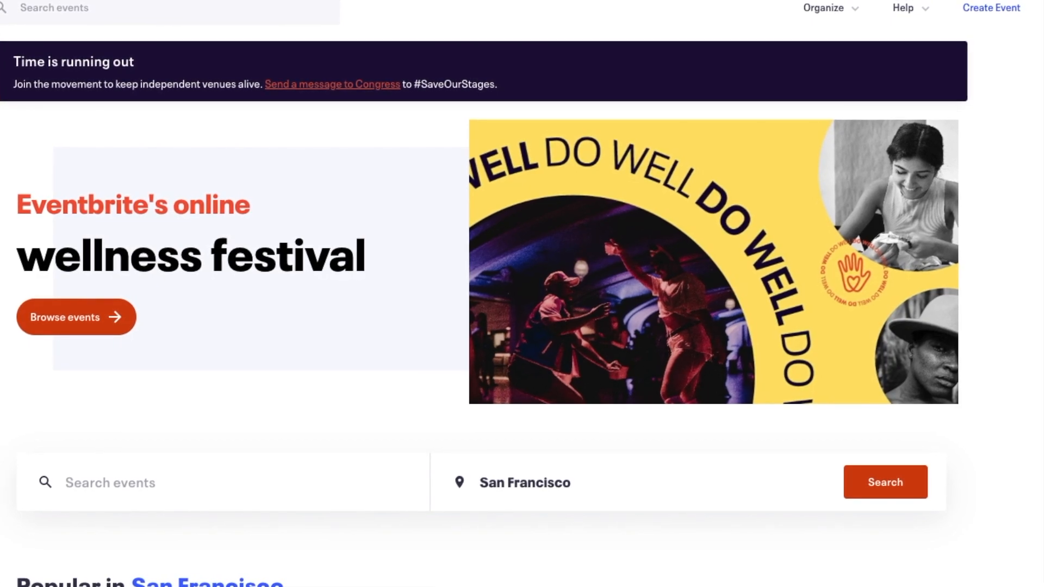
scroll(down, 3)
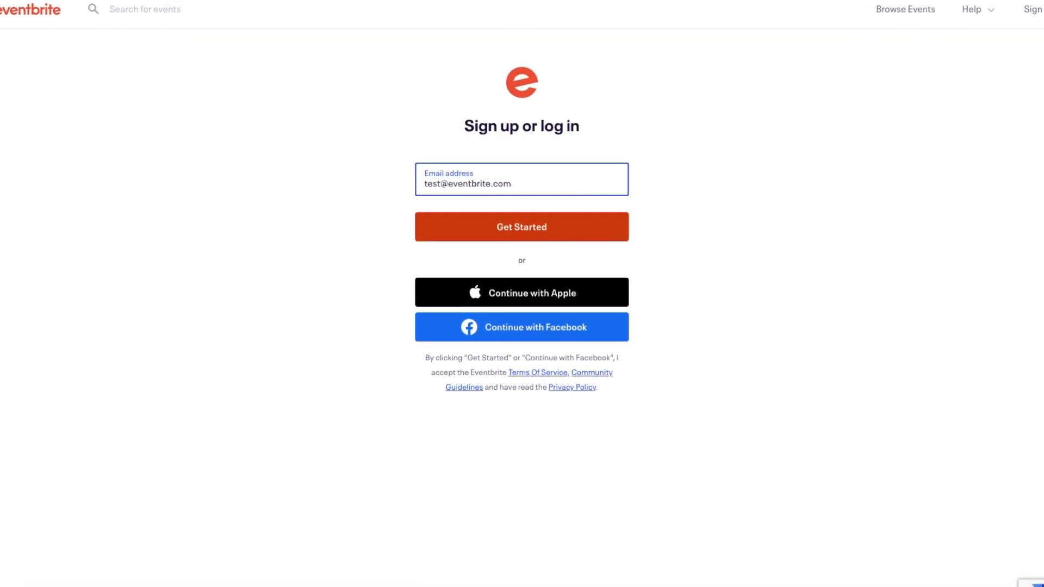
Sign up a new account with first and last name 'test' and a password.
click(521, 226)
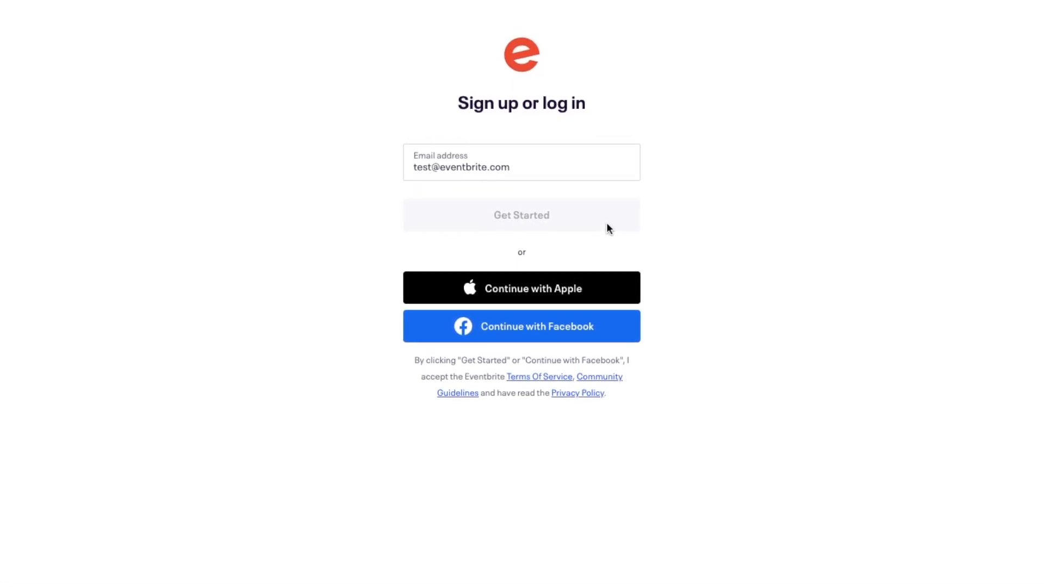
click(521, 214)
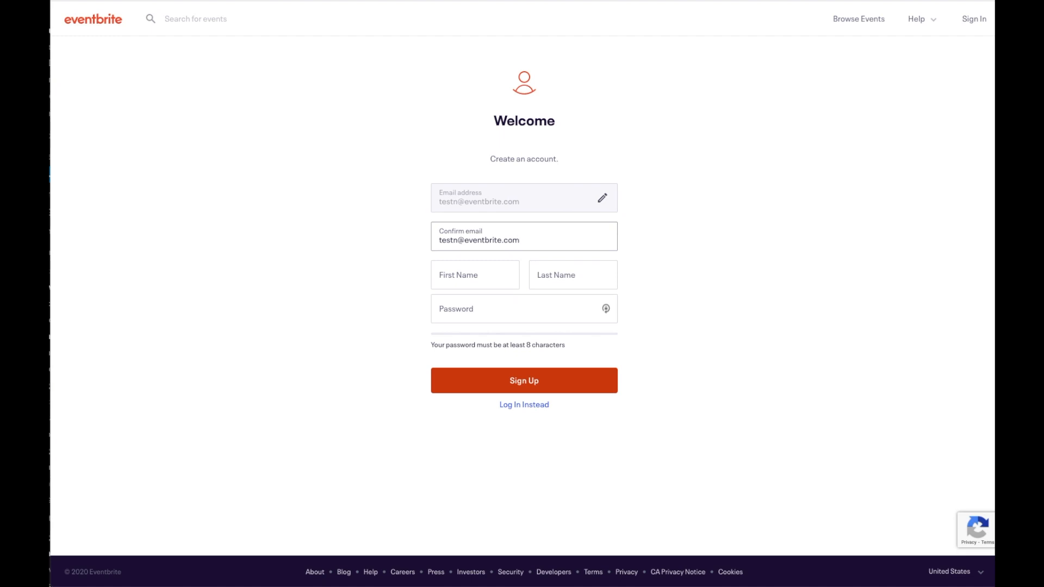
click(523, 308)
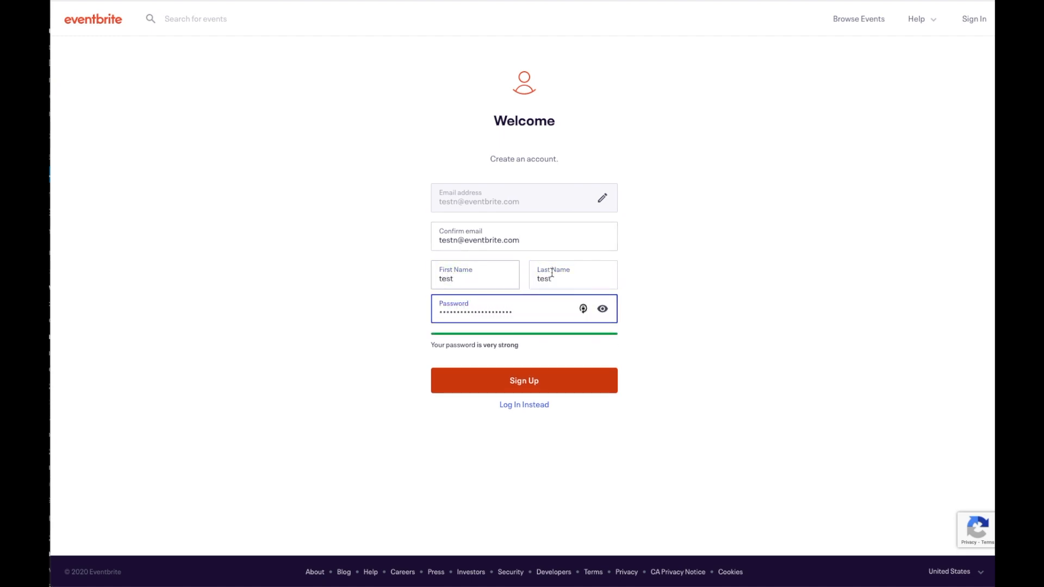
click(523, 381)
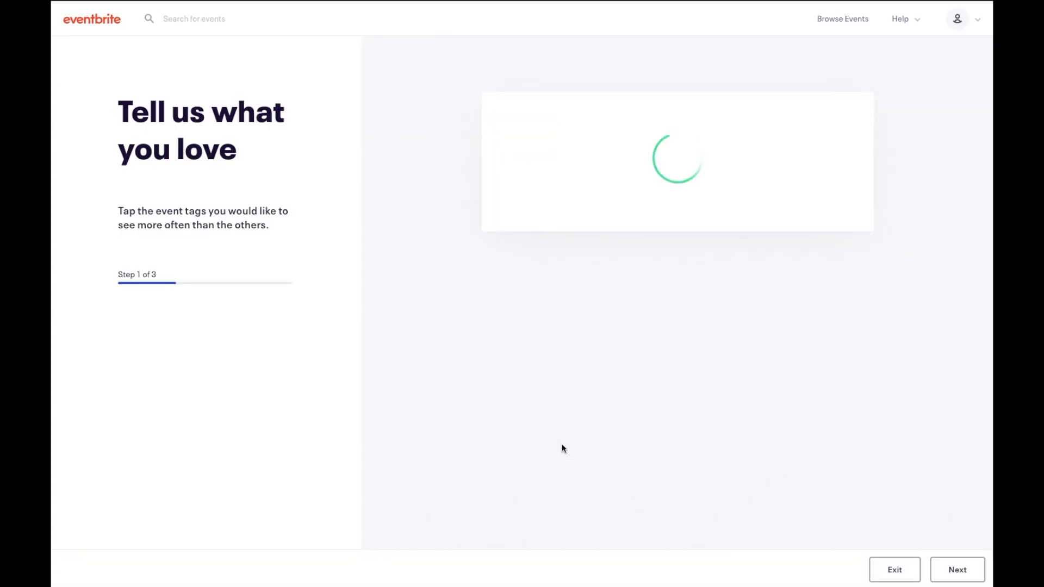
Choose Alternative, Blues & Jazz, Classical, Country and Cultural music interests, staying when prompted to exit.
click(645, 163)
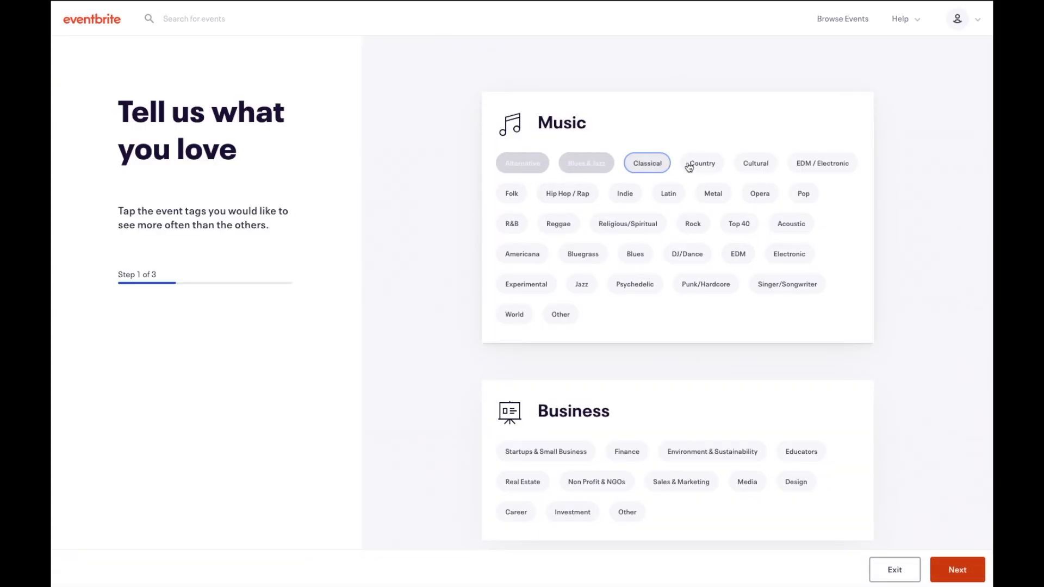
click(755, 164)
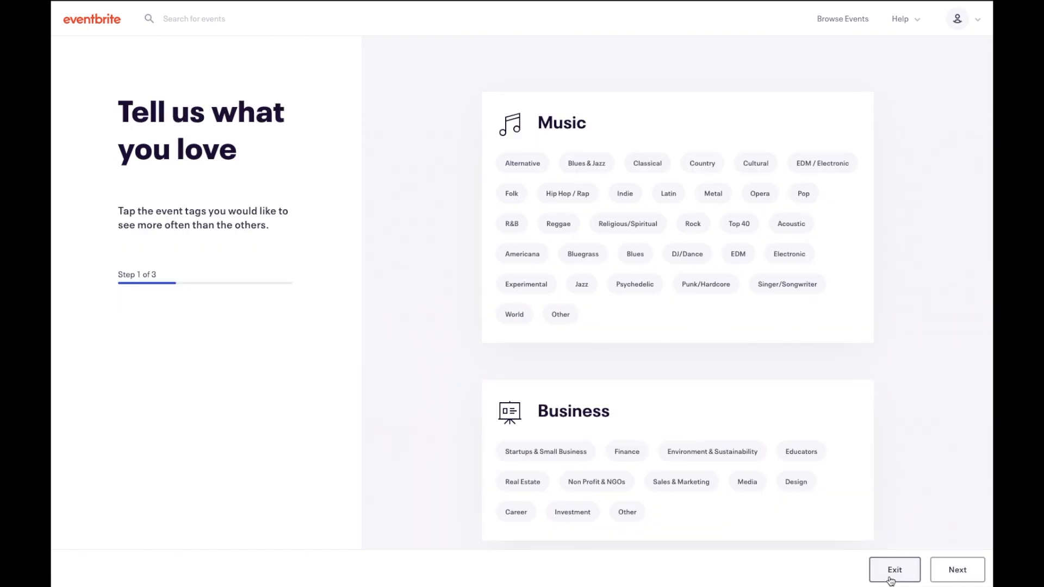
click(894, 570)
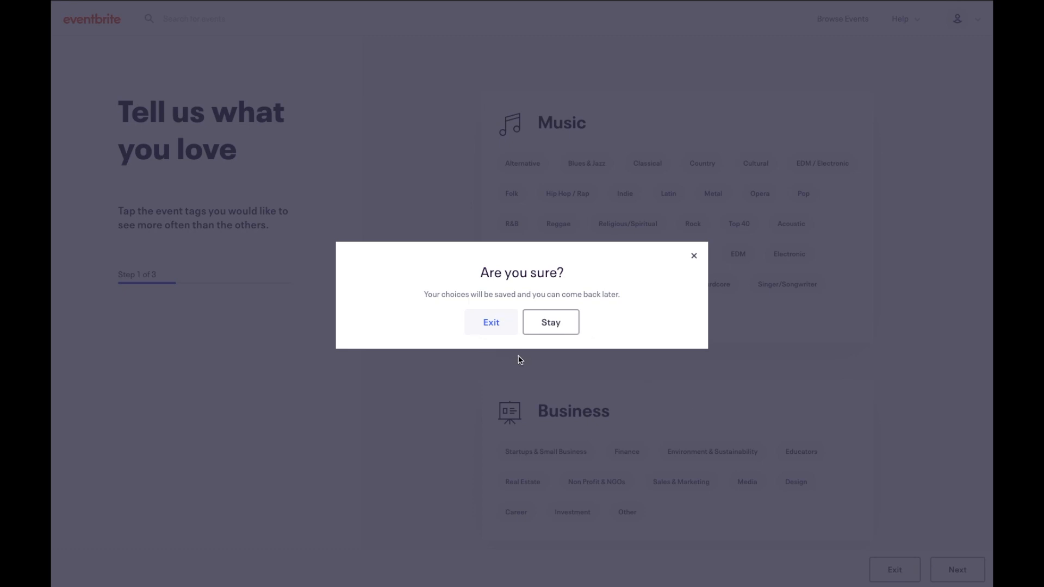
click(550, 322)
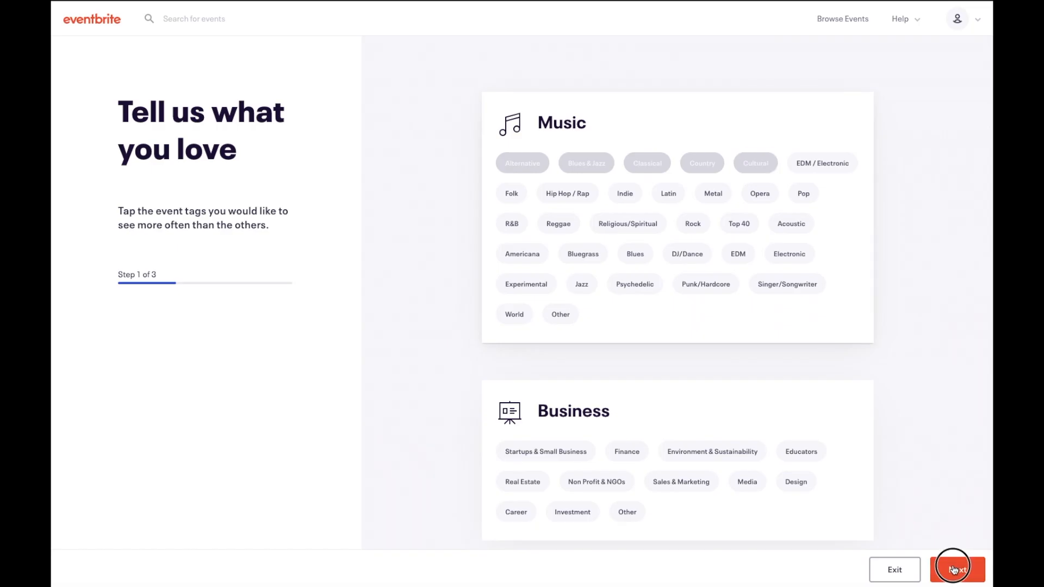
Advance through the location step to the final follow-favorites step (3 of 3).
click(957, 569)
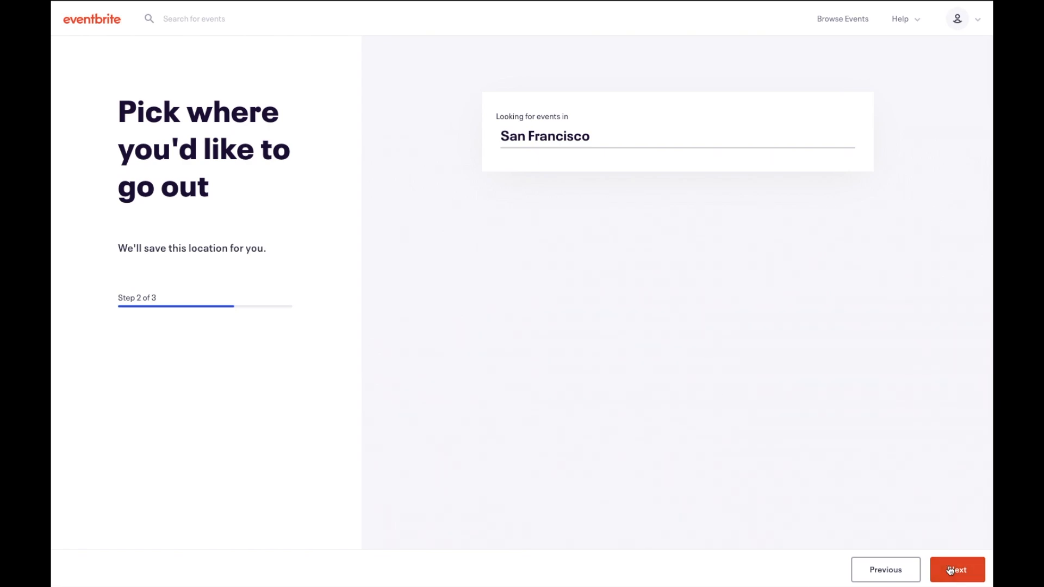
click(957, 570)
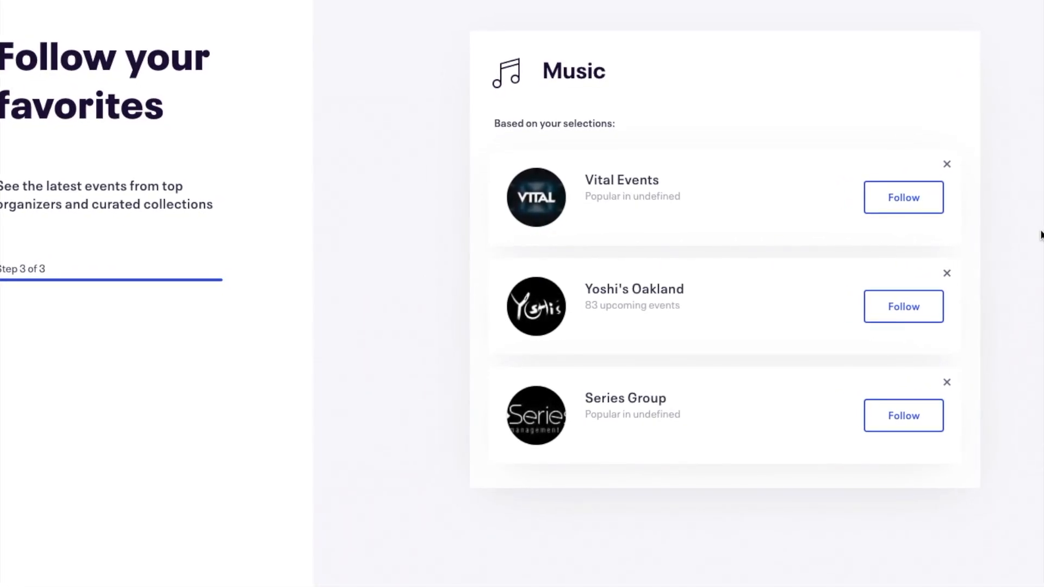
Go to Account Settings from the profile menu to show Account Information.
click(957, 18)
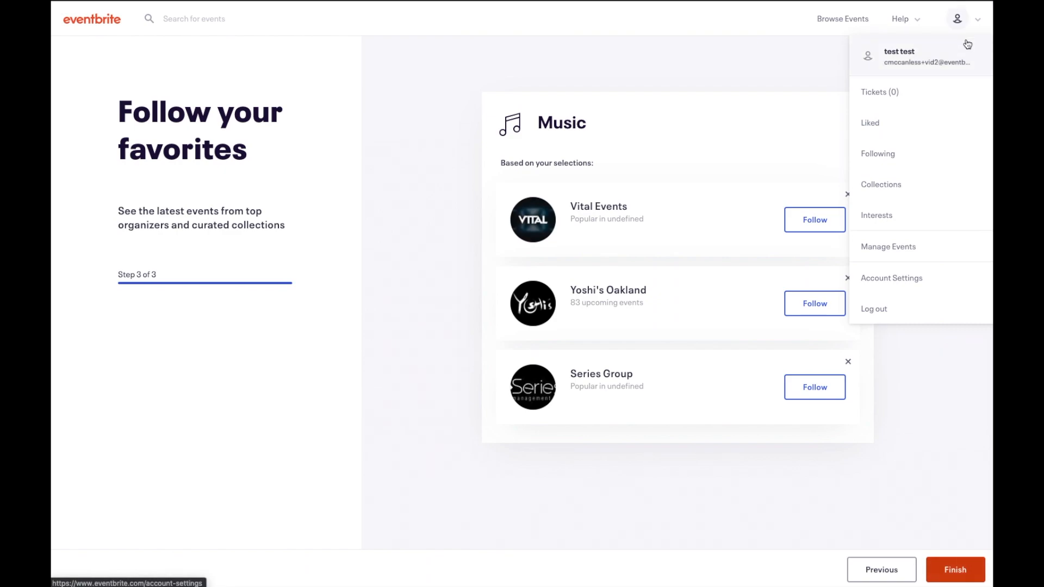
click(892, 278)
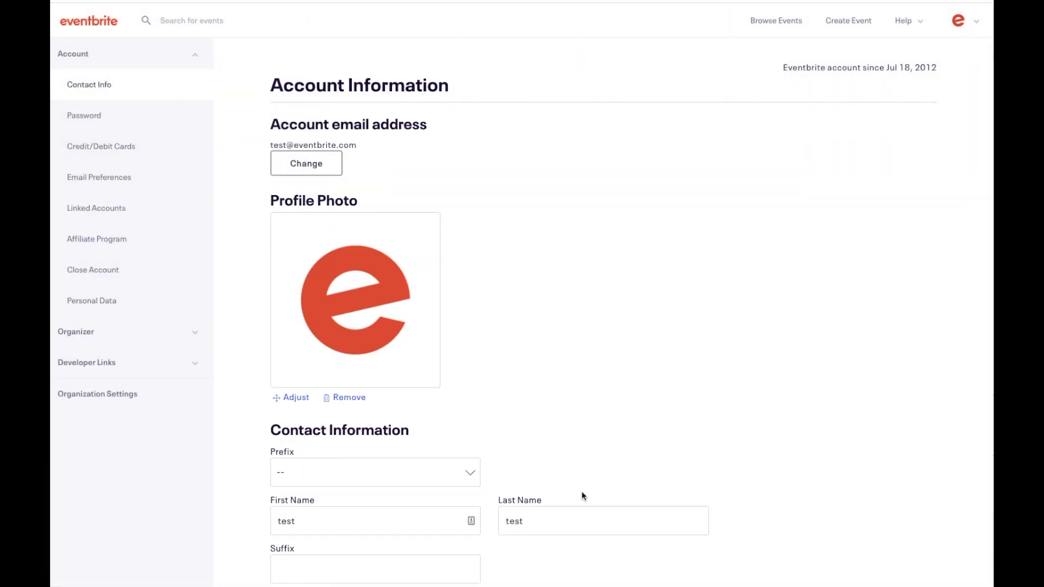
scroll(down, 3)
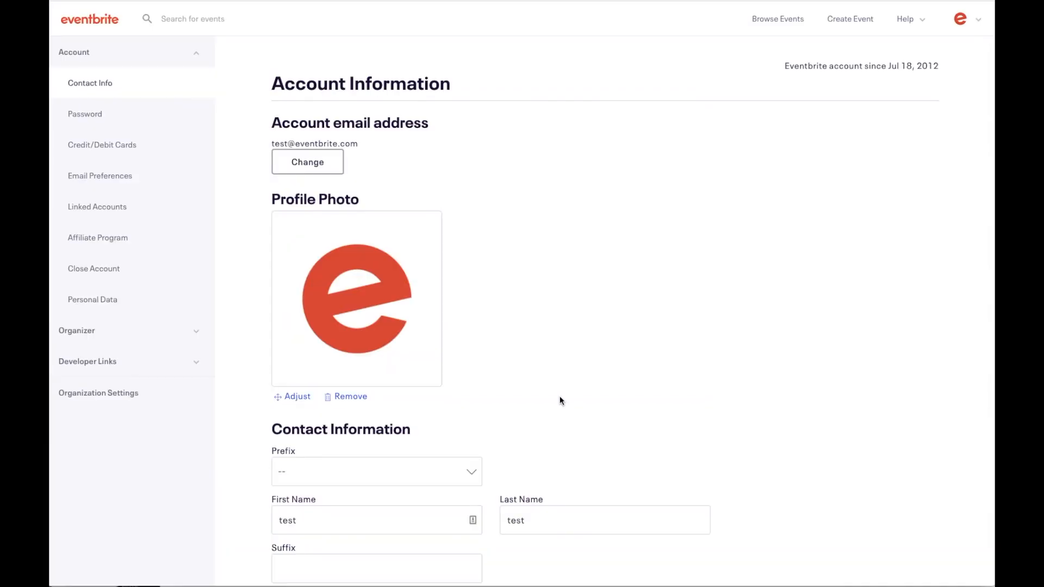
mouse_move(433, 237)
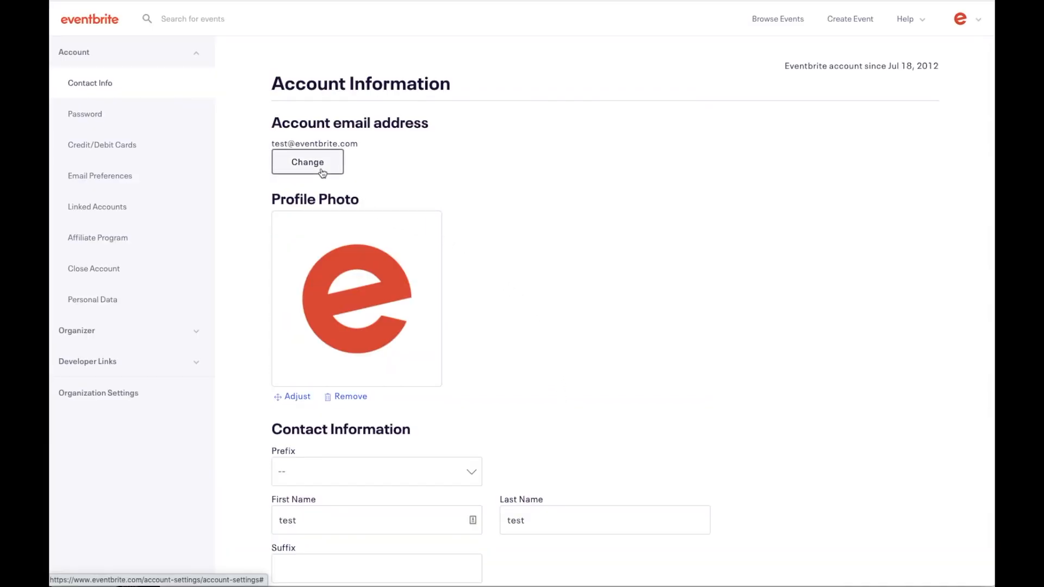
Change the account email to the new address, confirming with the current password, and save.
click(307, 162)
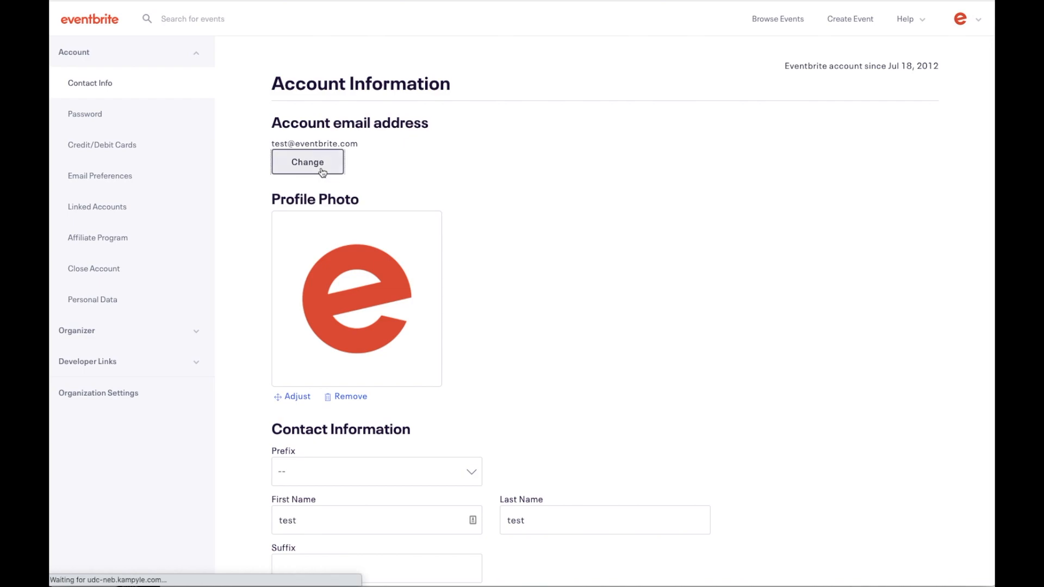
click(307, 162)
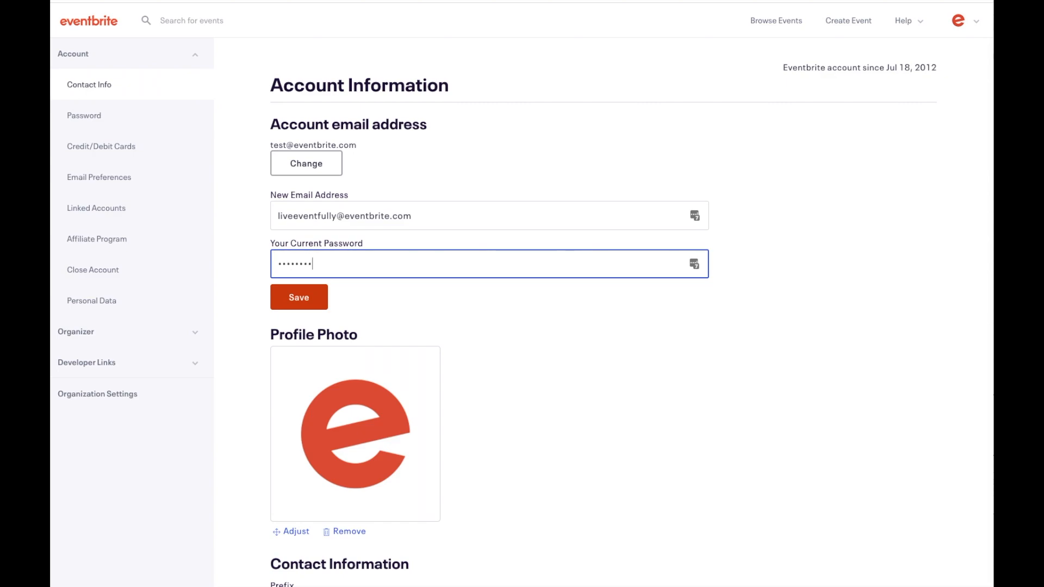
click(298, 297)
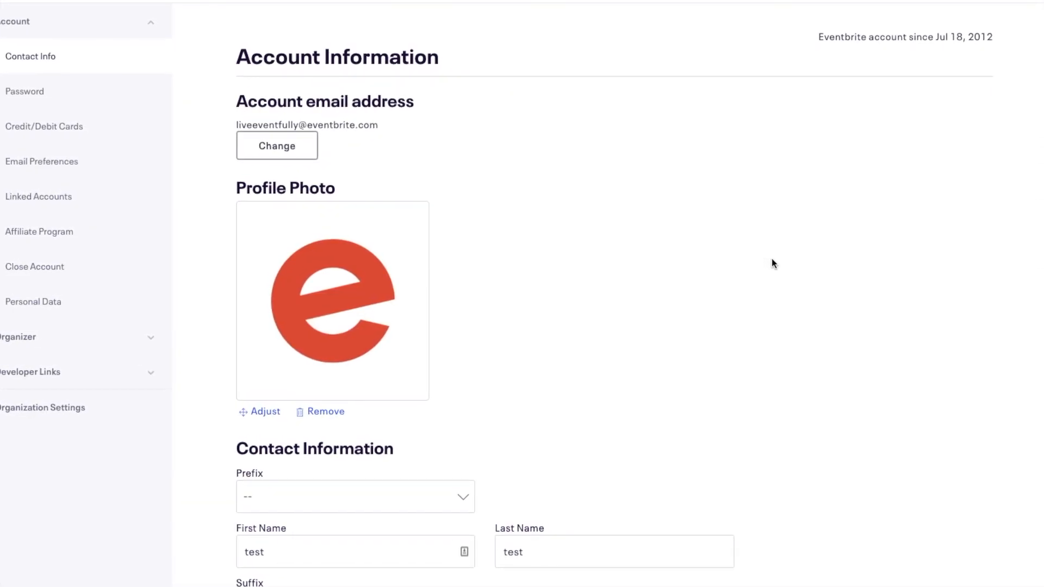
scroll(down, 3)
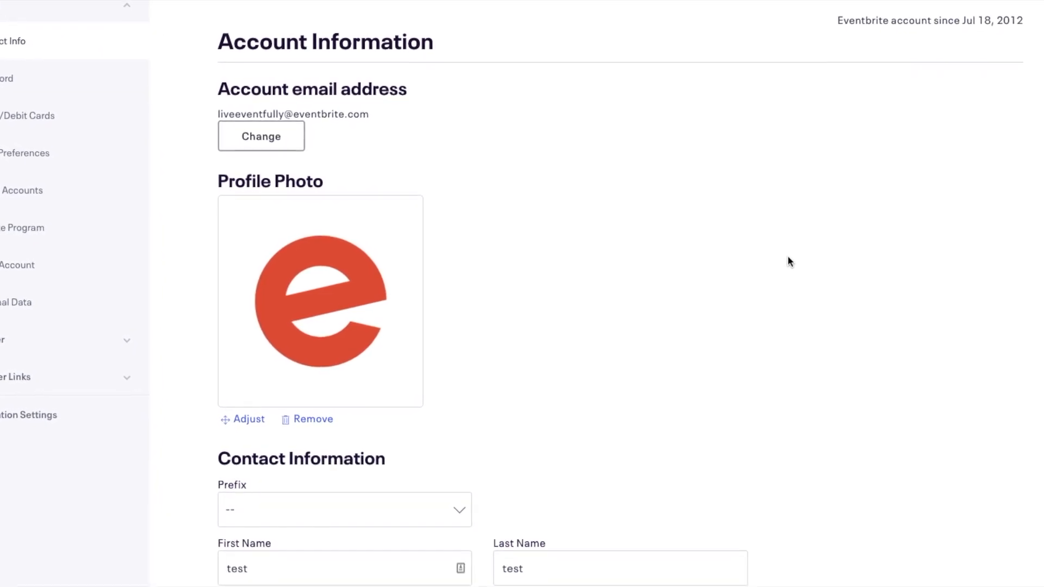